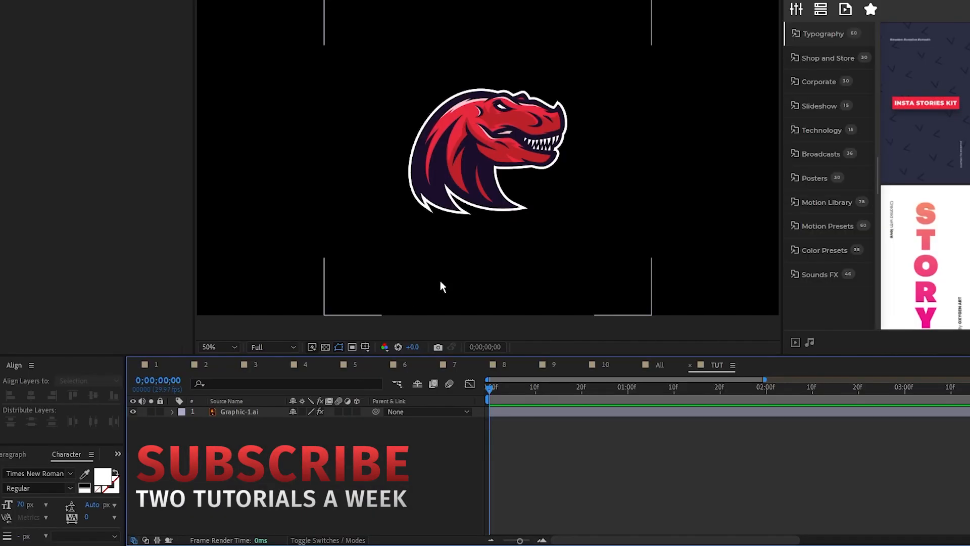
# Keyframe Graphic-1's Scale at 0, 12f and 24f, then sharpen the eased speed curve
pyautogui.click(239, 411)
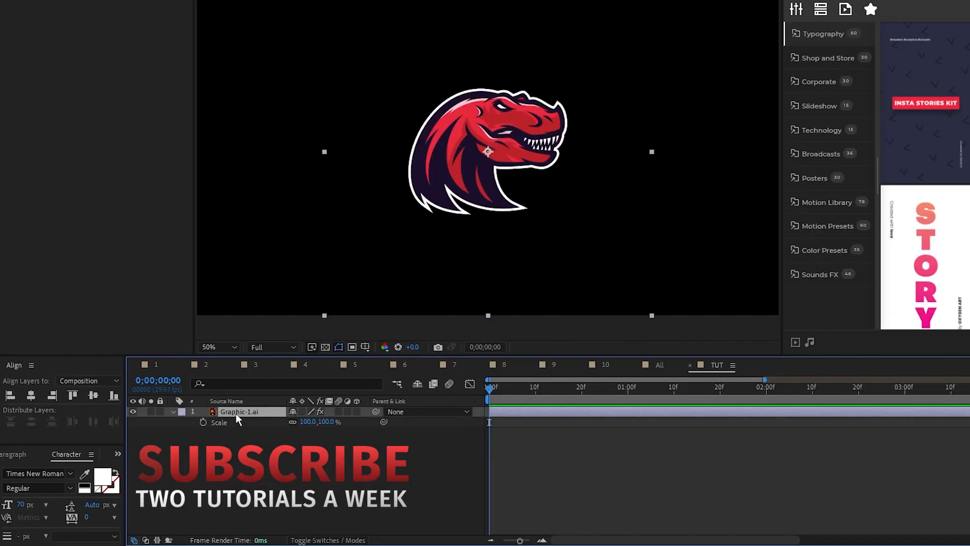
pyautogui.click(202, 422)
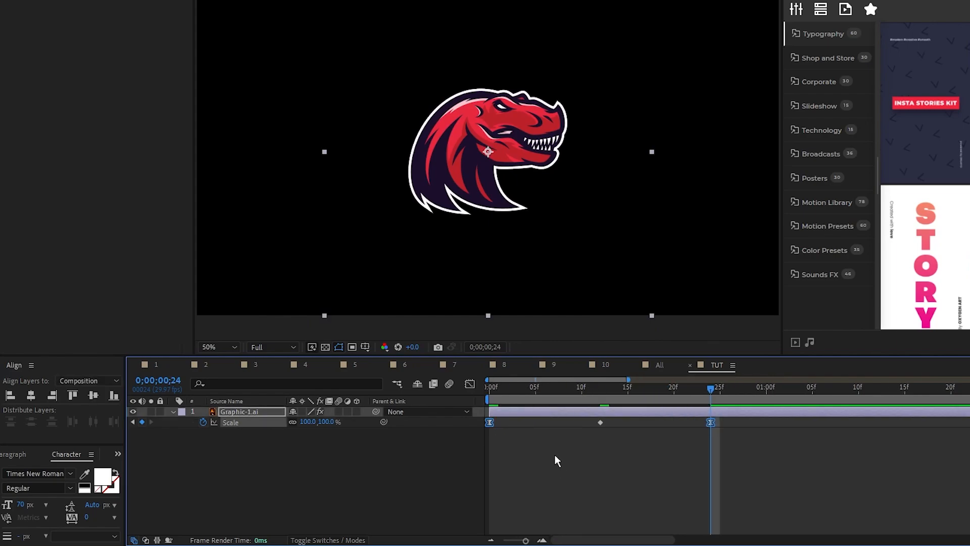
pyautogui.click(469, 383)
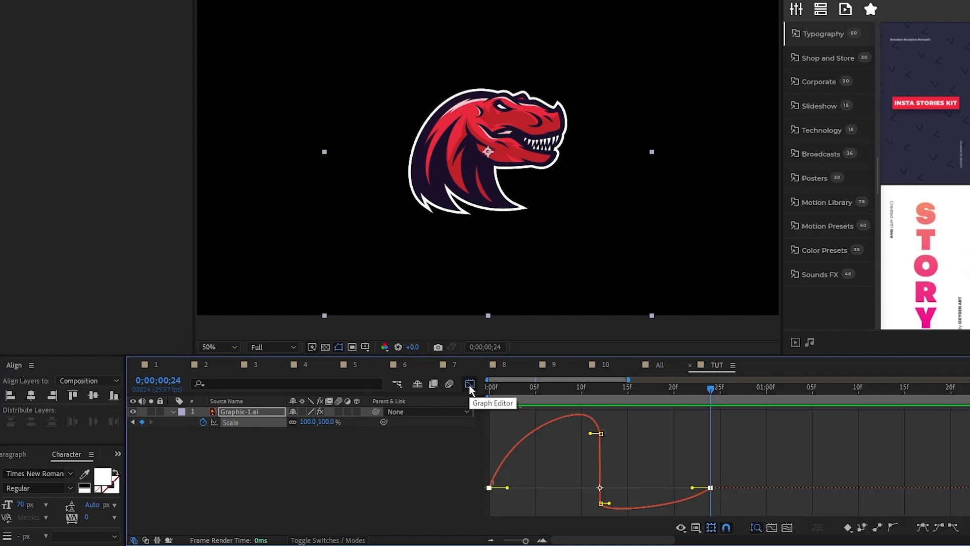
pyautogui.click(470, 385)
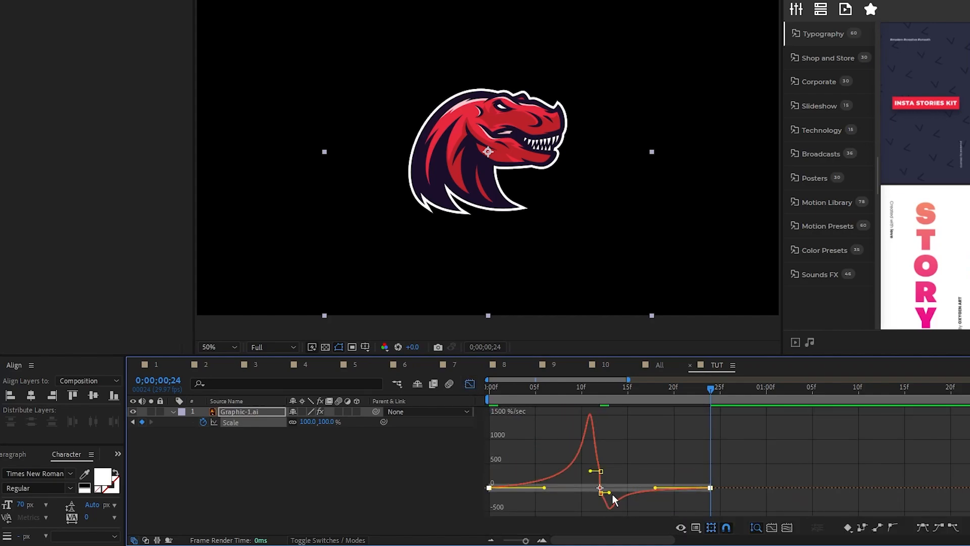
pyautogui.moveTo(572, 465)
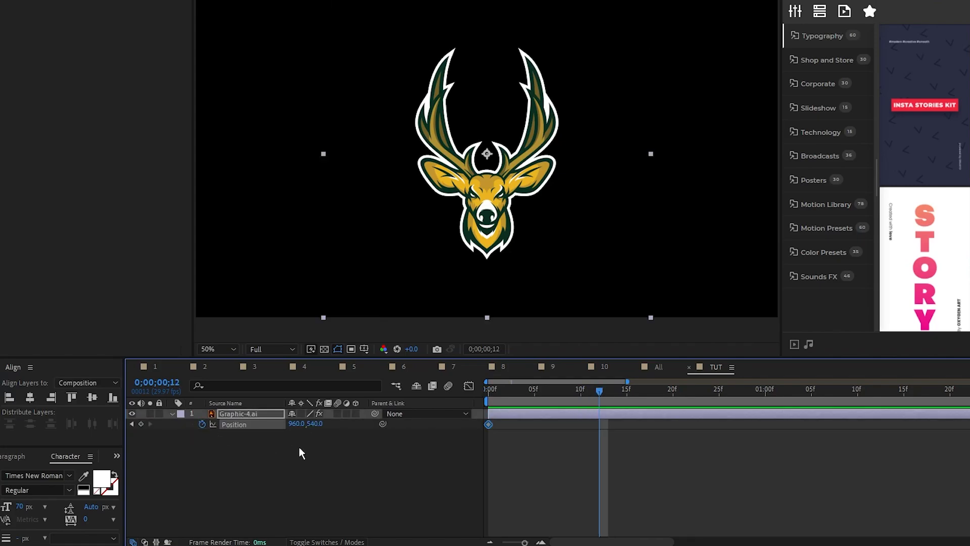
# Keyframe Graphic-4's Position at 0, 12f and 24f, starting off-screen left, with Easy Ease
pyautogui.click(141, 424)
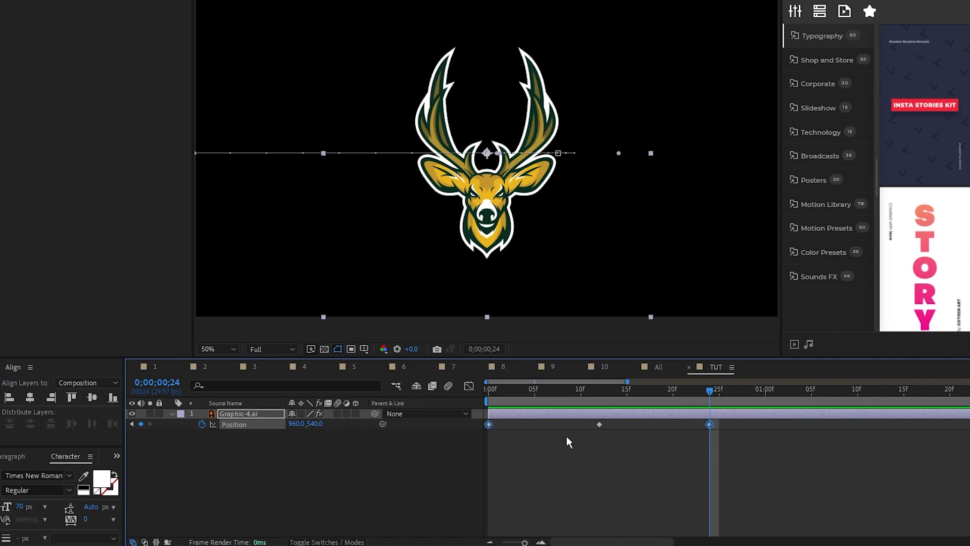
pyautogui.click(469, 386)
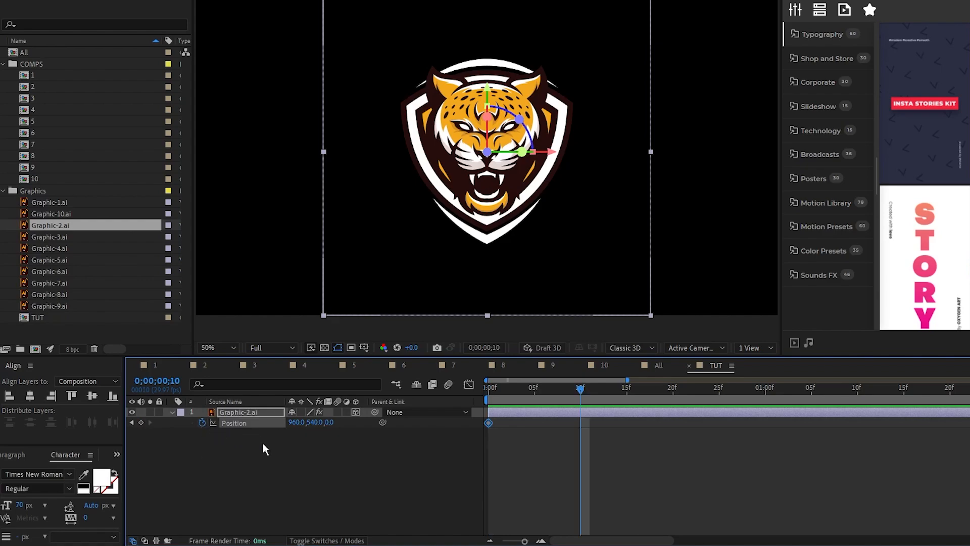
# Keyframe Graphic-2's 3D Position at 0 and 1:00 with start Y 1393, then add Y Rotation
pyautogui.click(149, 422)
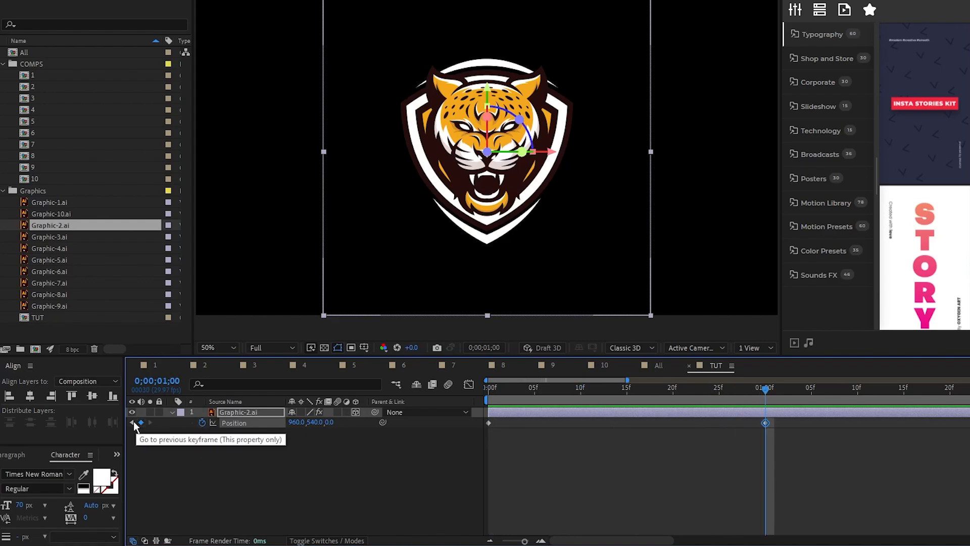
pyautogui.click(140, 422)
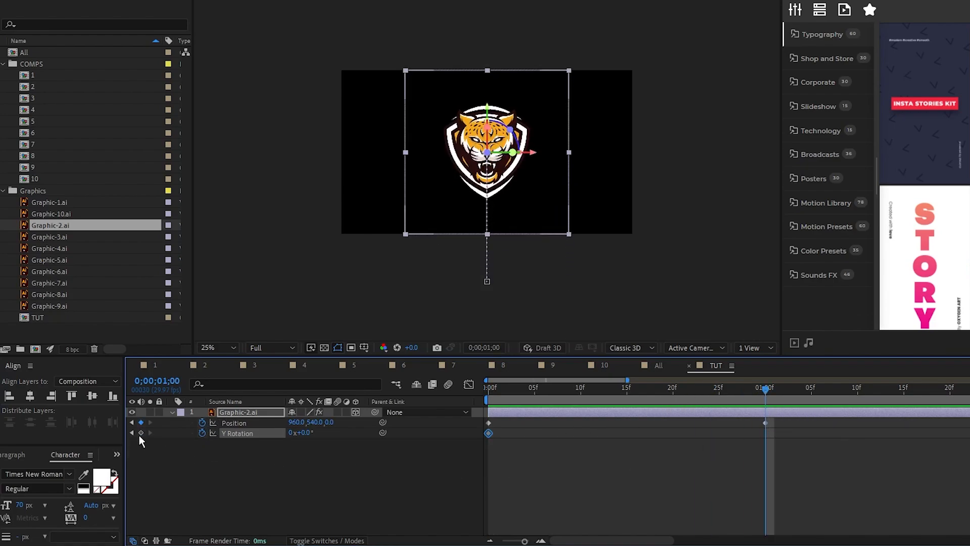
pyautogui.click(130, 423)
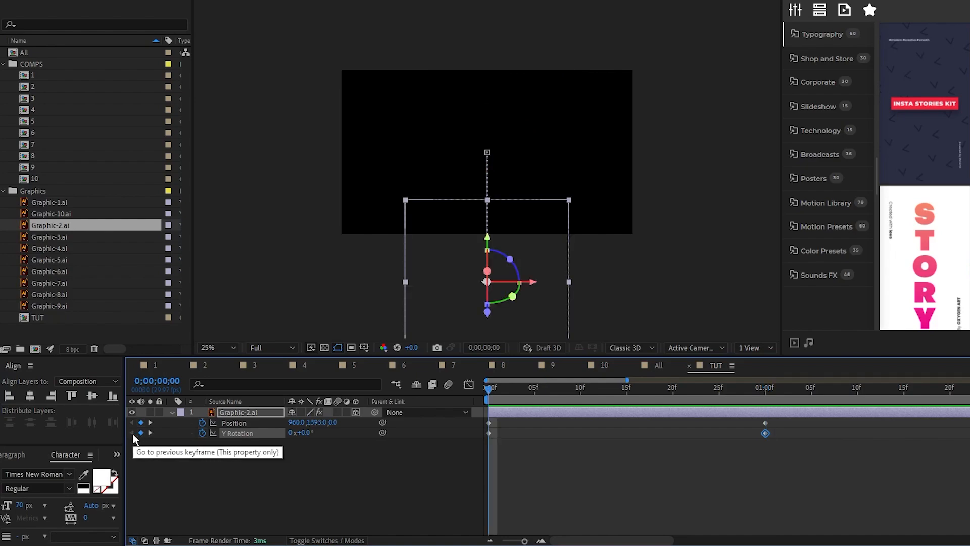
pyautogui.click(301, 432)
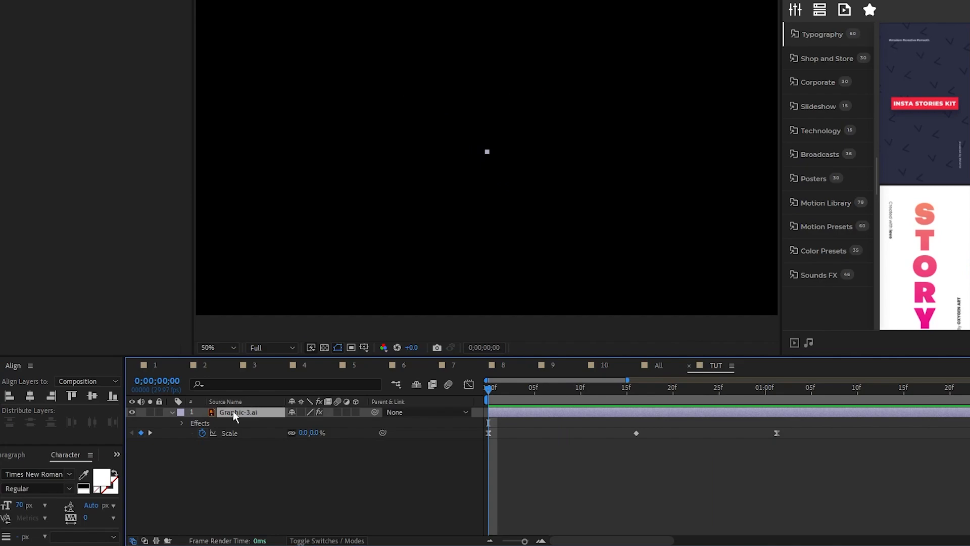
# Select Graphic-3 to keyframe its Scale up from 0% and add an effect
pyautogui.click(201, 432)
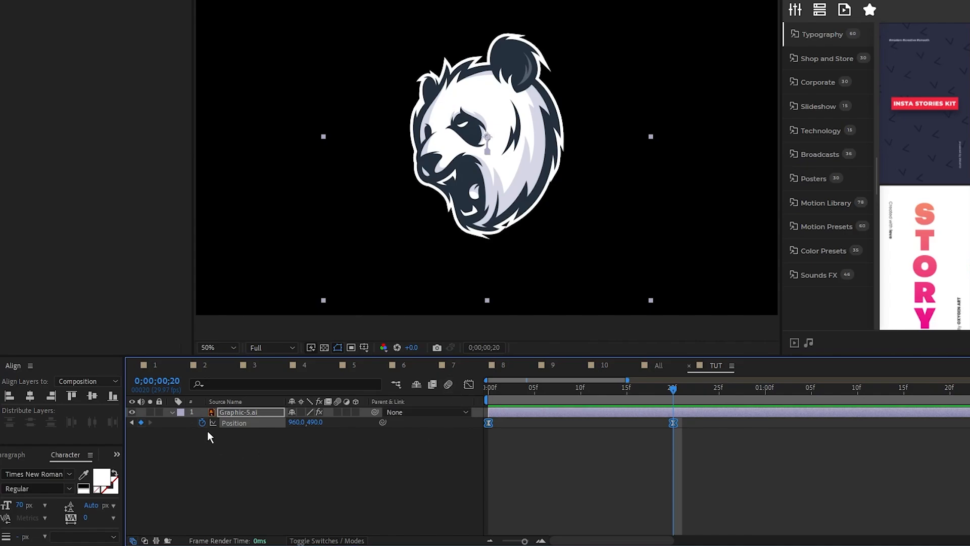
# Add a loopOut expression to the panda logo's Position
pyautogui.click(201, 422)
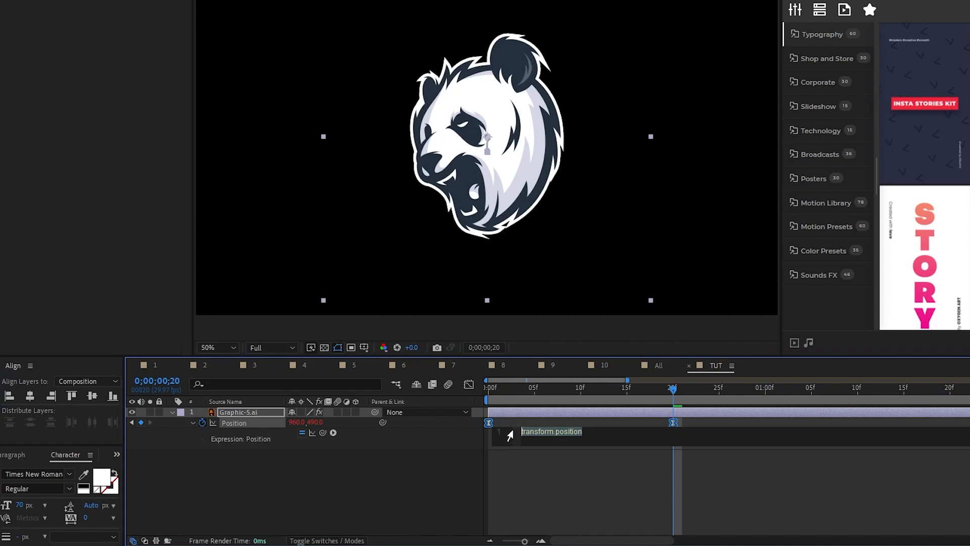
pyautogui.write('loopOut')
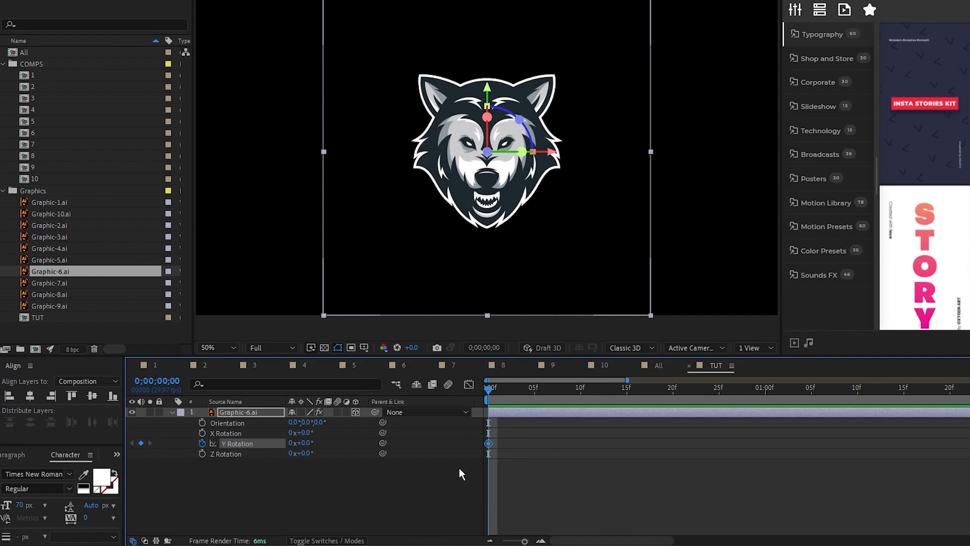
# Keyframe the wolf's Y Rotation from 0x+90° at frame 0 to 0° later
pyautogui.click(140, 443)
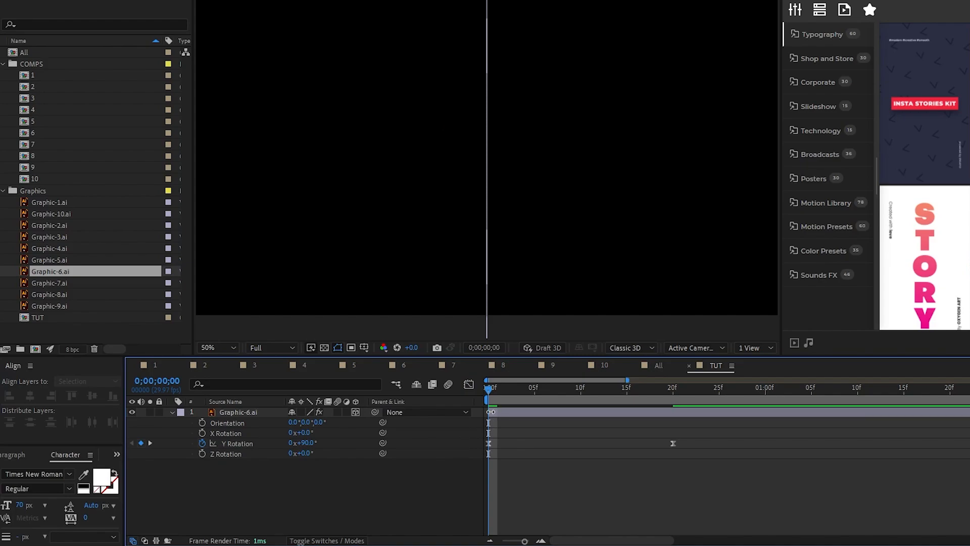
pyautogui.click(238, 412)
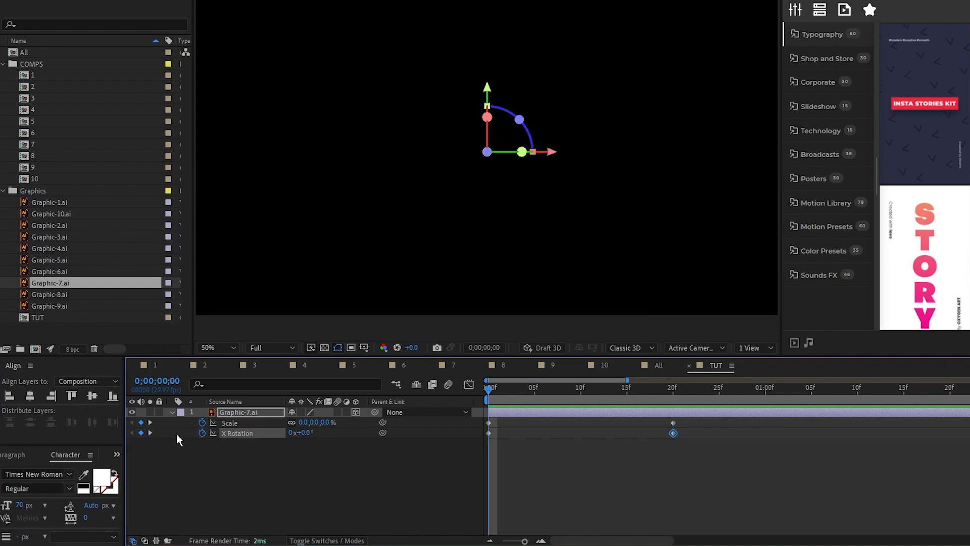
# Keyframe Scale from 0% and X Rotation over 20 frames, with eased keyframes
pyautogui.doubleClick(301, 432)
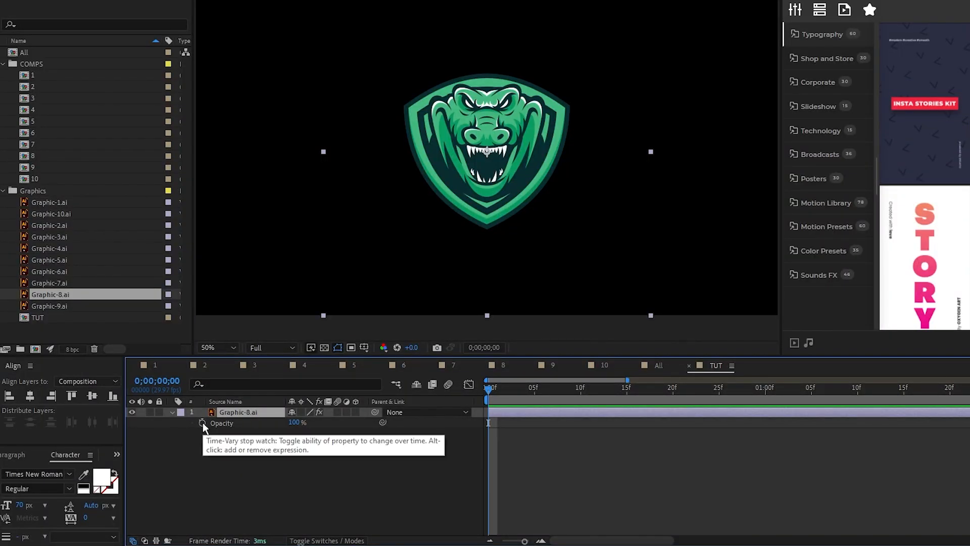
# Set a starting Opacity keyframe on the crocodile shield logo
pyautogui.click(201, 423)
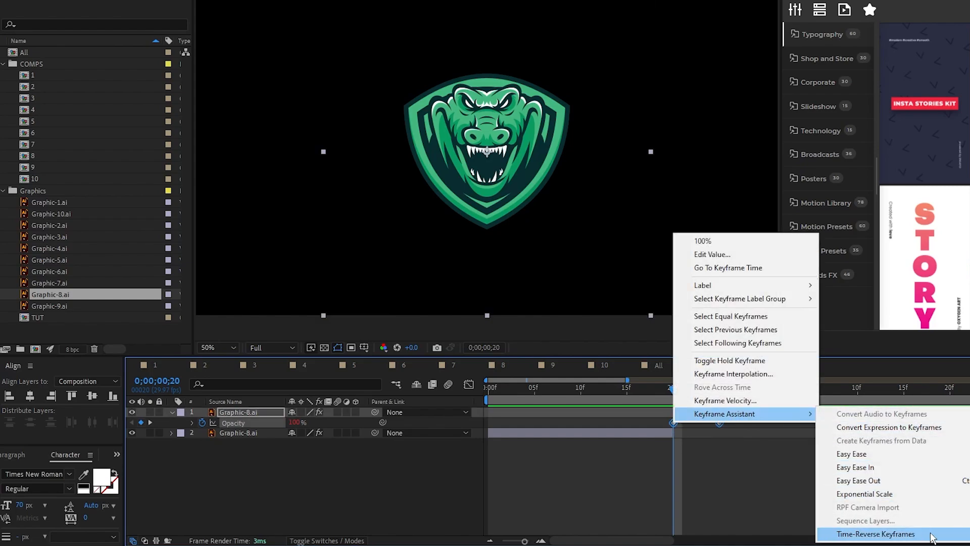
# Time-reverse the duplicate layer's Opacity keyframes and scrub to check the flicker
pyautogui.click(874, 534)
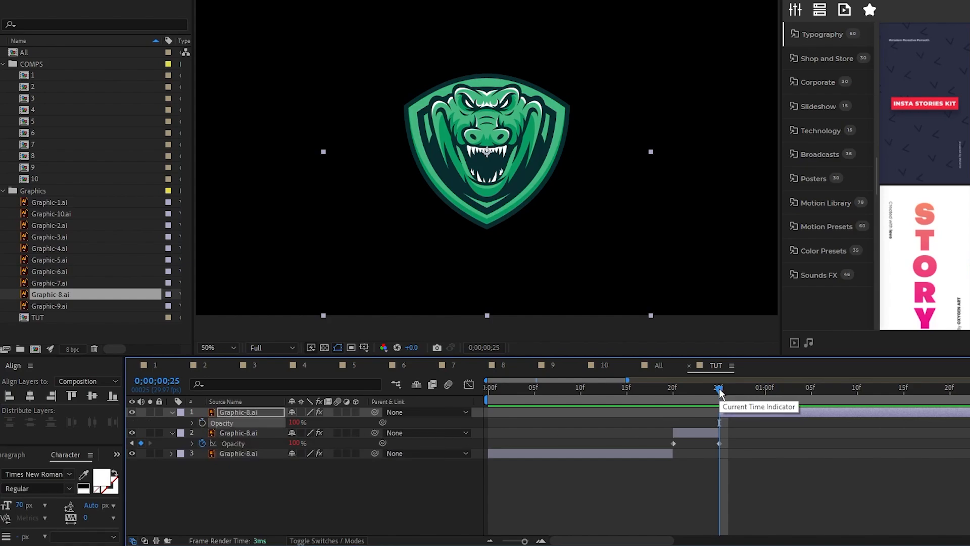
pyautogui.moveTo(718, 392); pyautogui.dragTo(673, 392)
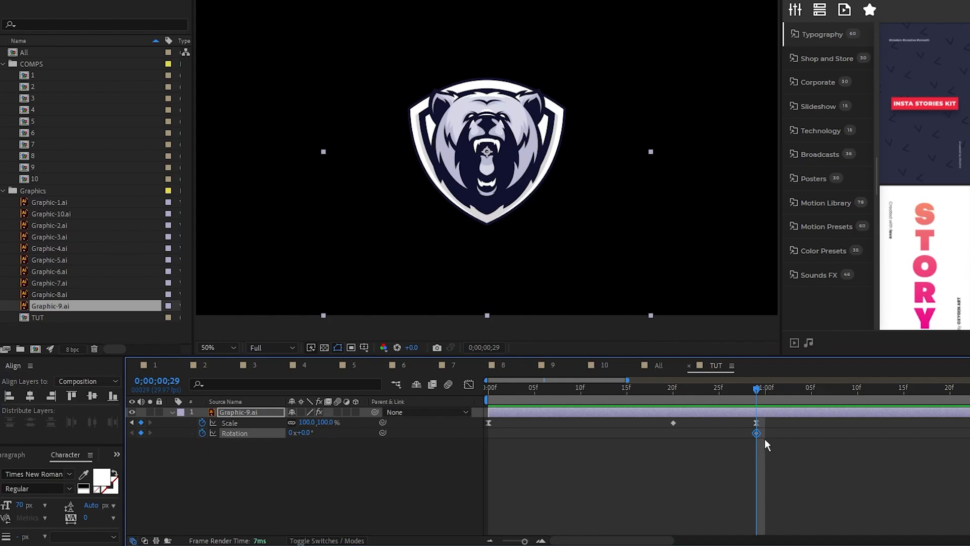
pyautogui.moveTo(609, 453)
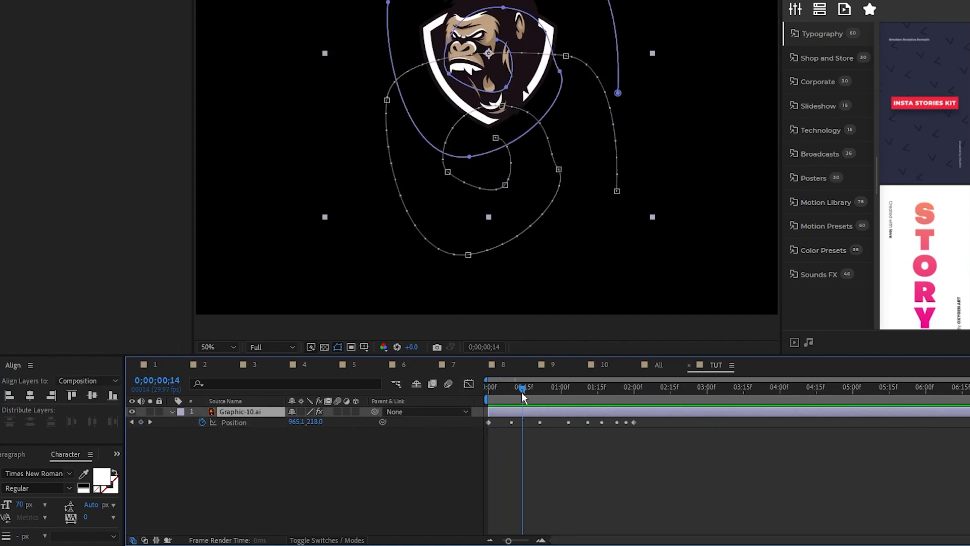
# Select the gorilla's pasted Position keyframes to shift the motion path right and lower
pyautogui.click(486, 386)
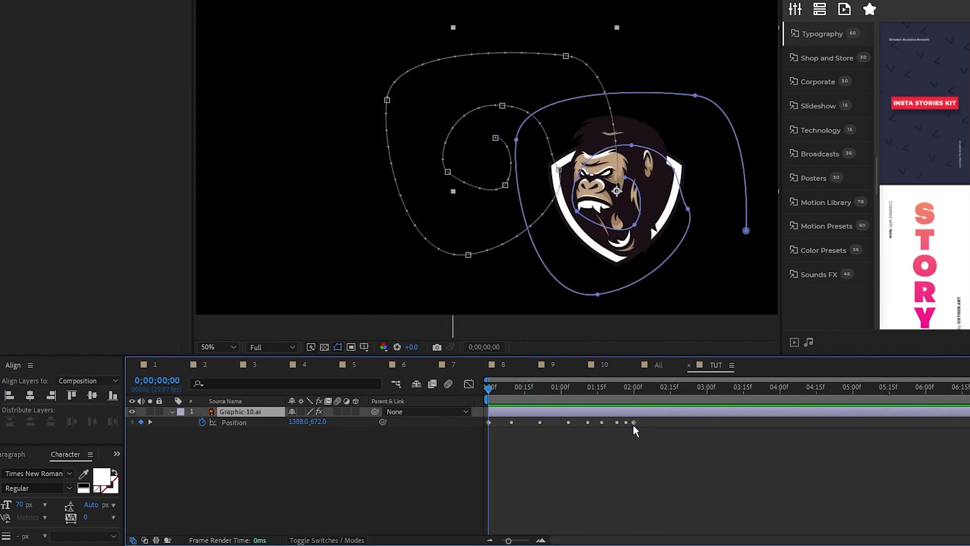